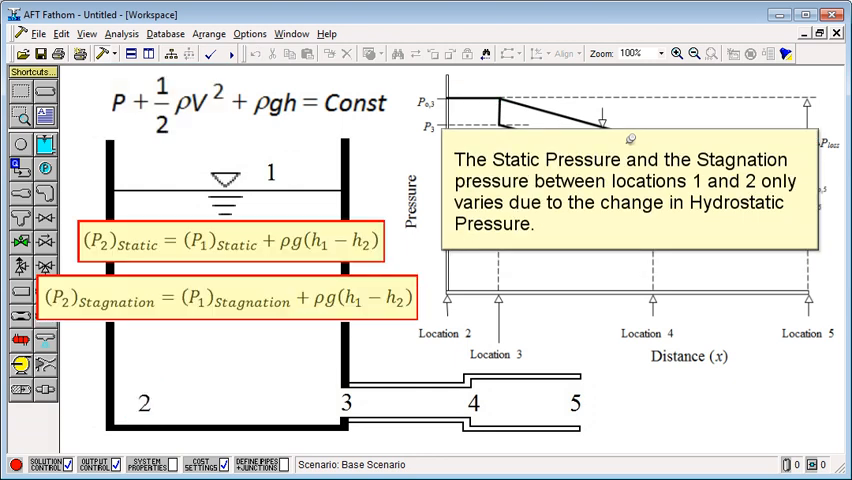
Advance the tutorial to the pressure-versus-distance diagram showing stagnation pressure drop from 3 to 4.
left_click(270, 172)
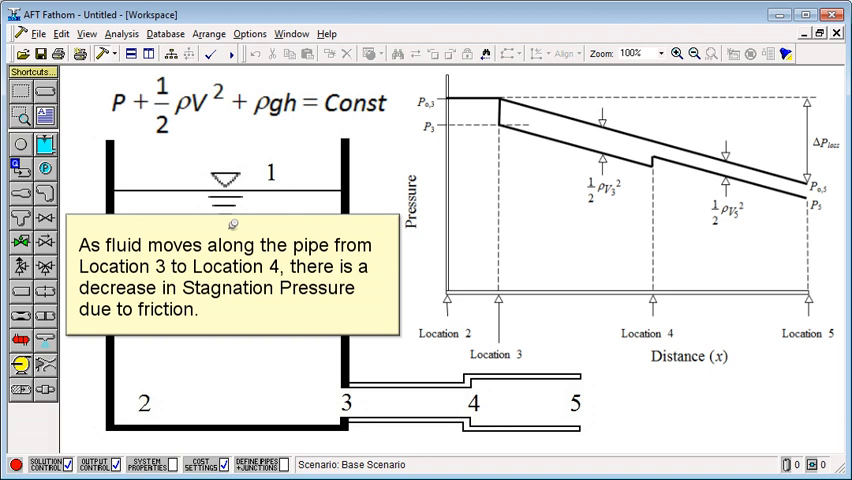
left_click(346, 400)
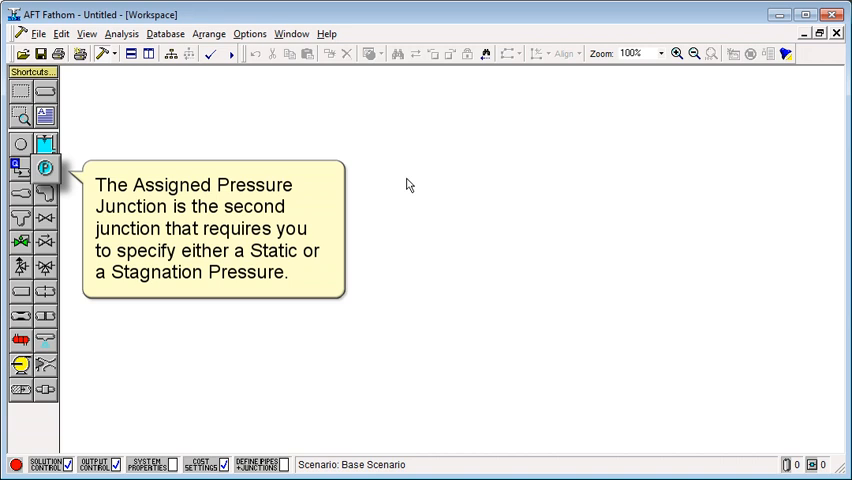
Advance the tutorial through the Assigned Pressure Specifications with Stagnation and Static pressure models.
left_click(44, 168)
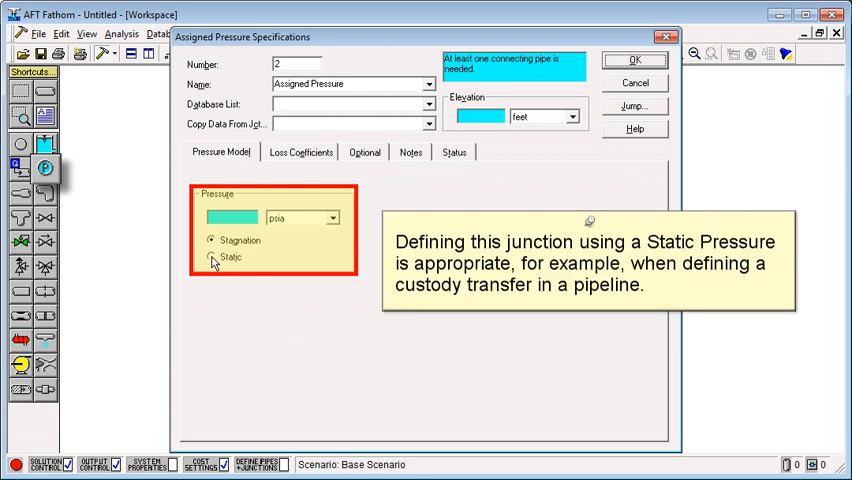
left_click(212, 256)
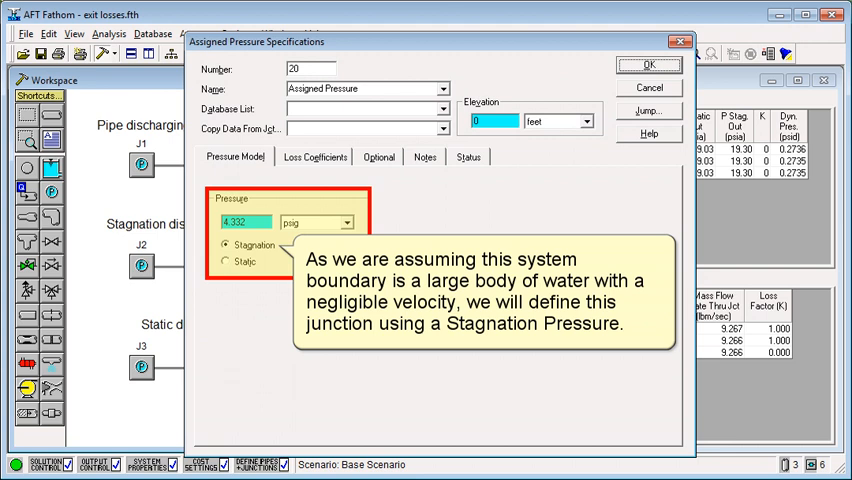
Advance the tutorial past J20's 4.332 psig stagnation pressure to the Output pipe and junction tables.
left_click(314, 156)
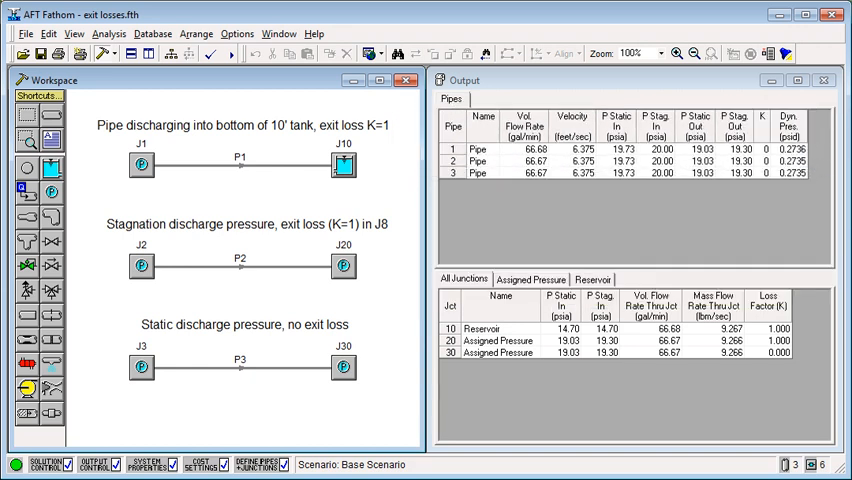
mouse_move(342, 368)
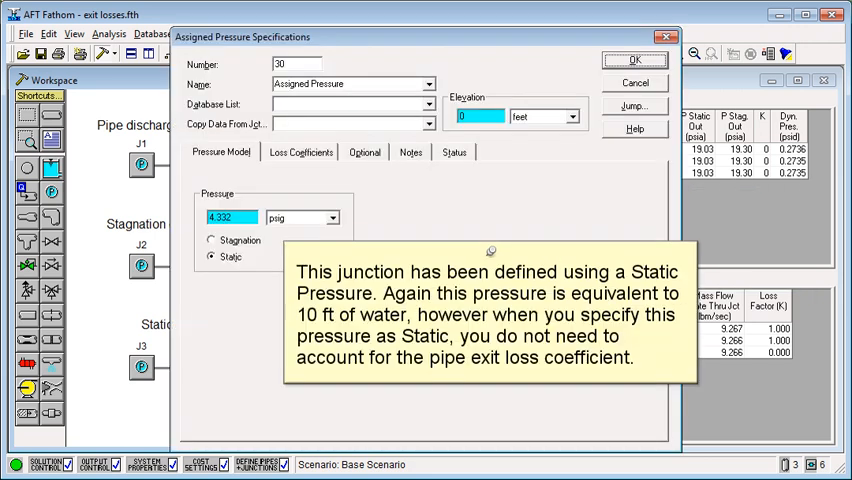
Show junction J30's Static 4.332 psig pressure choice and its zero loss coefficients.
left_click(214, 256)
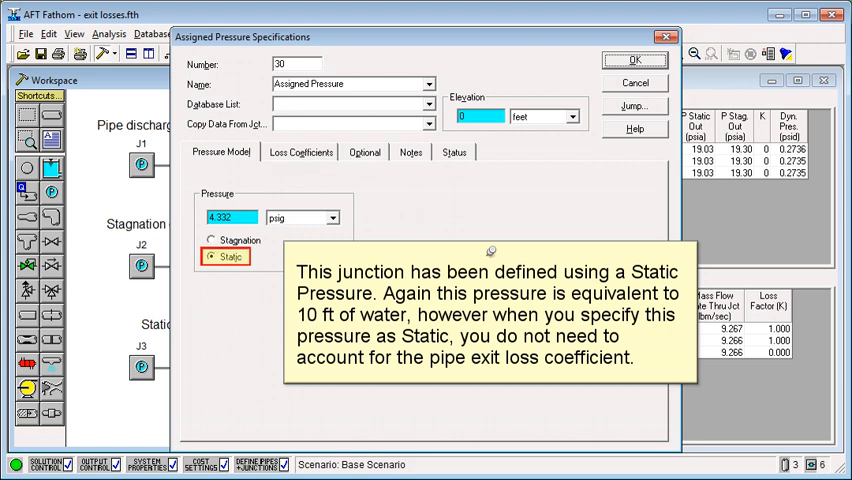
left_click(300, 152)
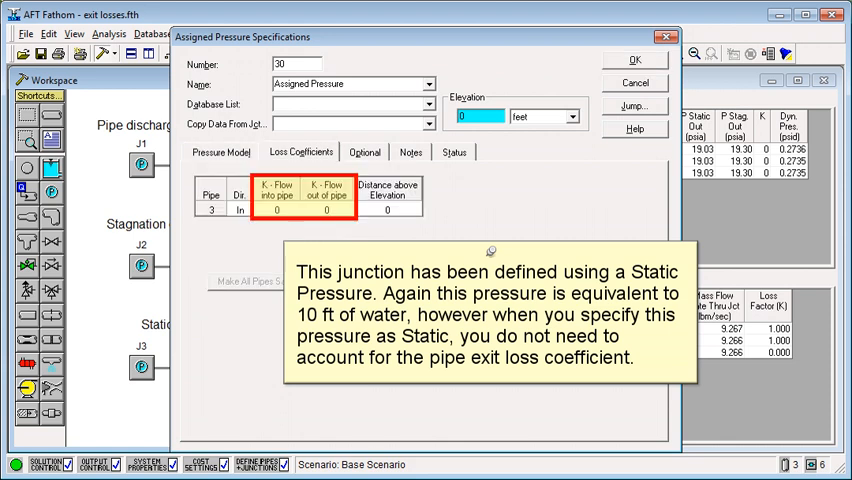